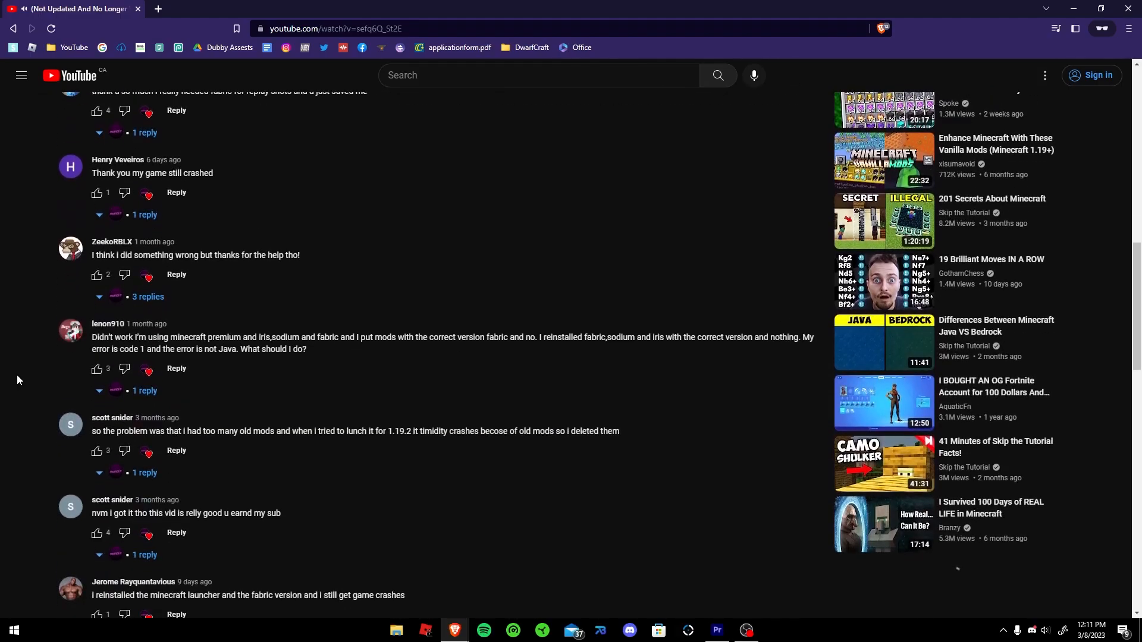
# Step: Start the launcher and show the Java Edition installations list with fabric-loader-1.19.3
pyautogui.scroll(-3)
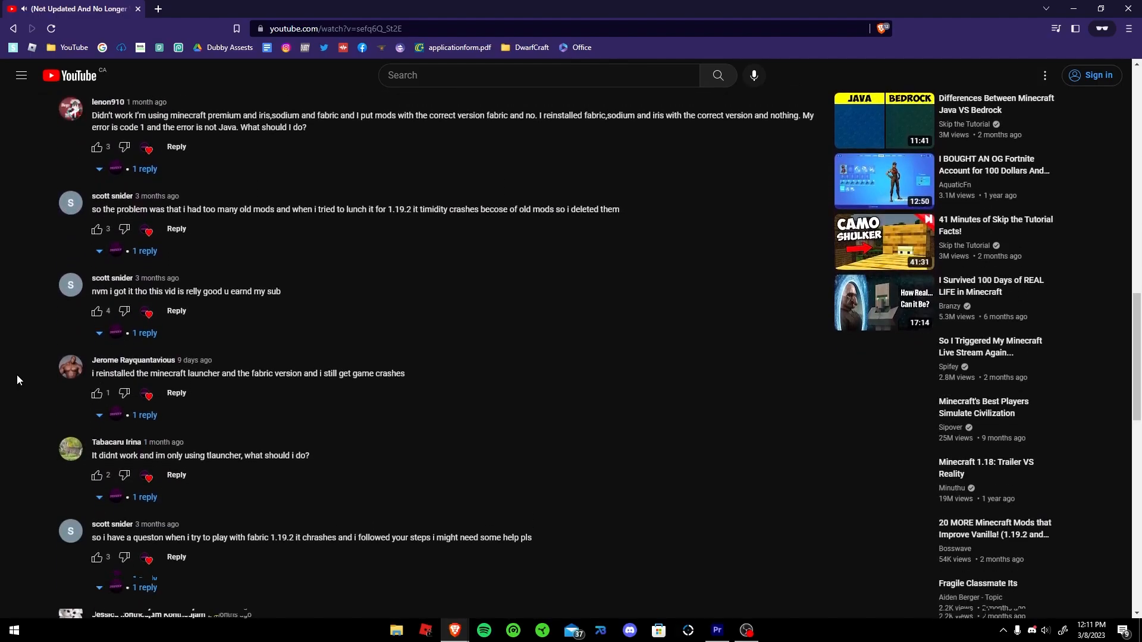
pyautogui.scroll(-3)
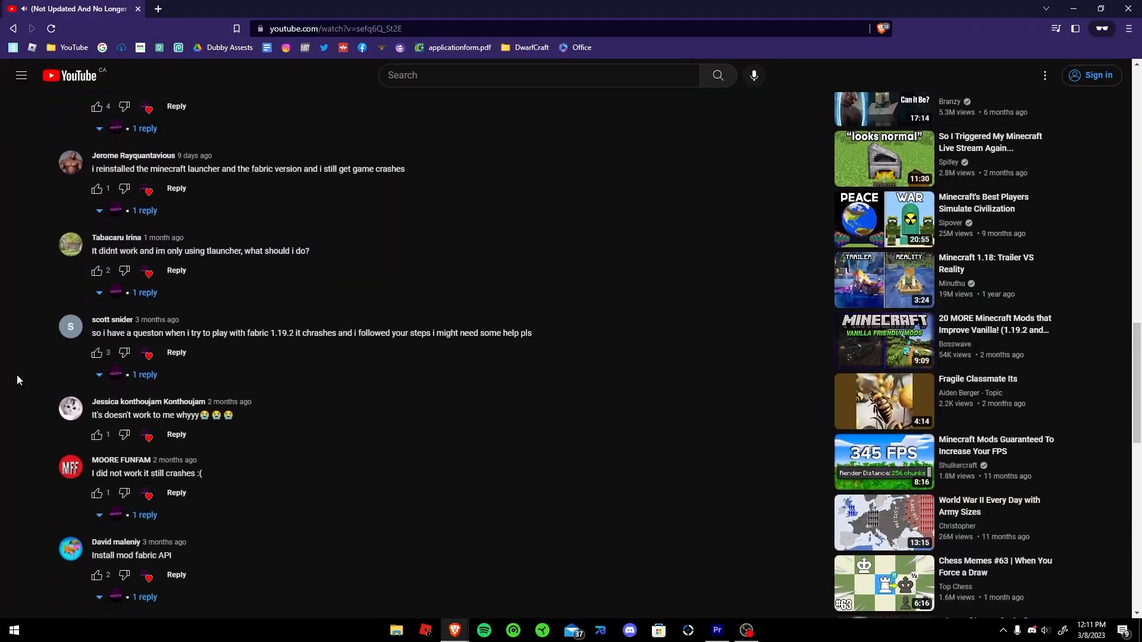
pyautogui.scroll(-3)
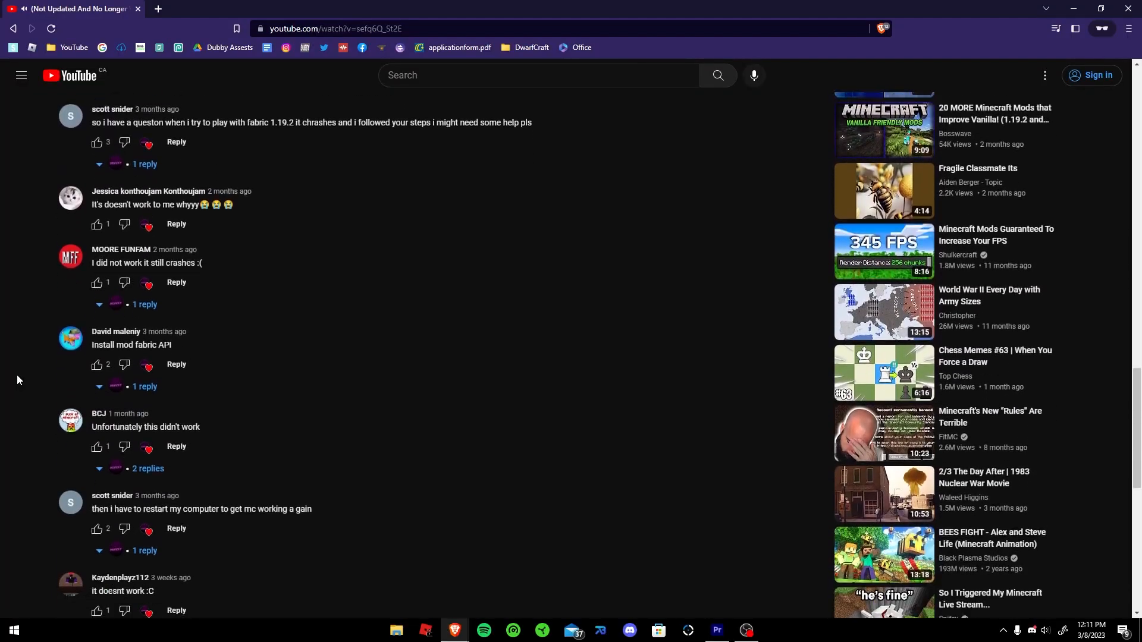
pyautogui.scroll(-3)
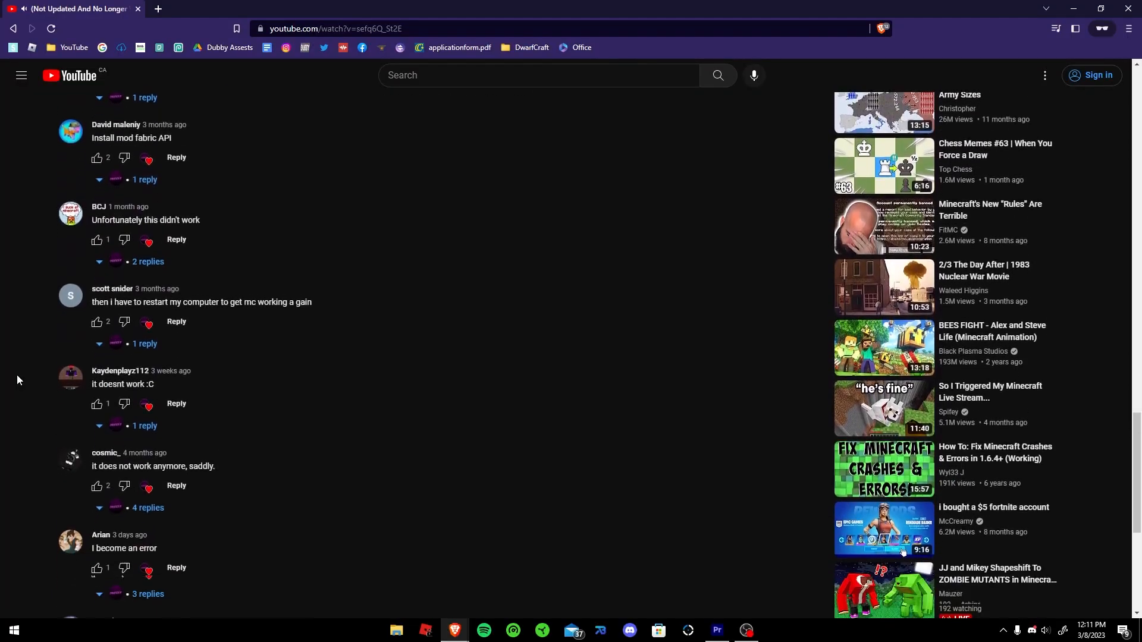
pyautogui.scroll(-3)
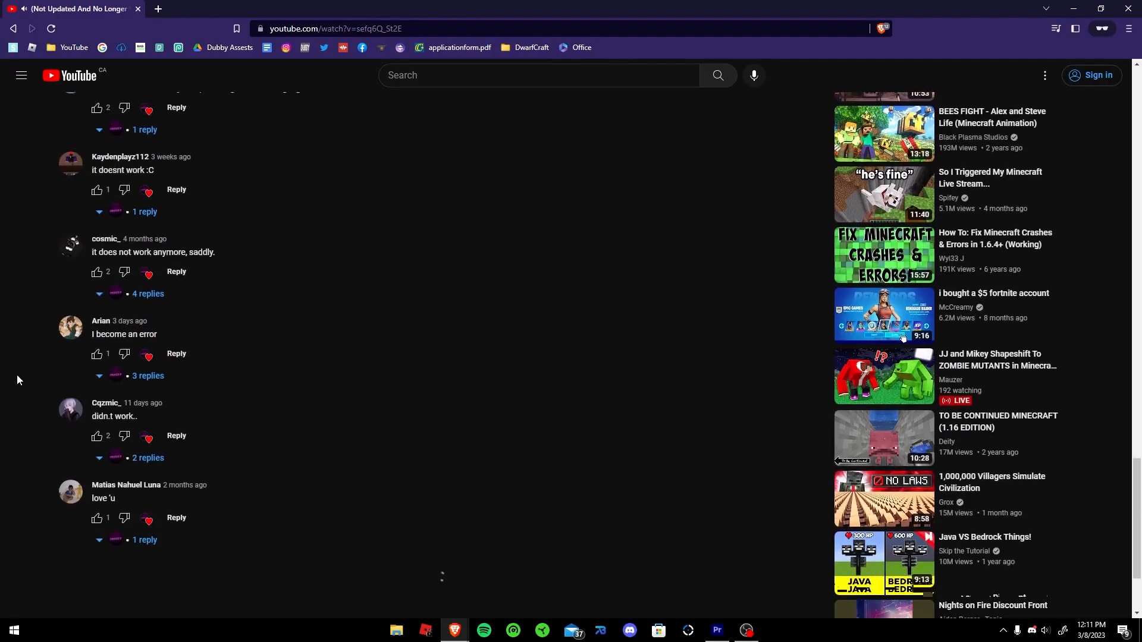
pyautogui.scroll(-3)
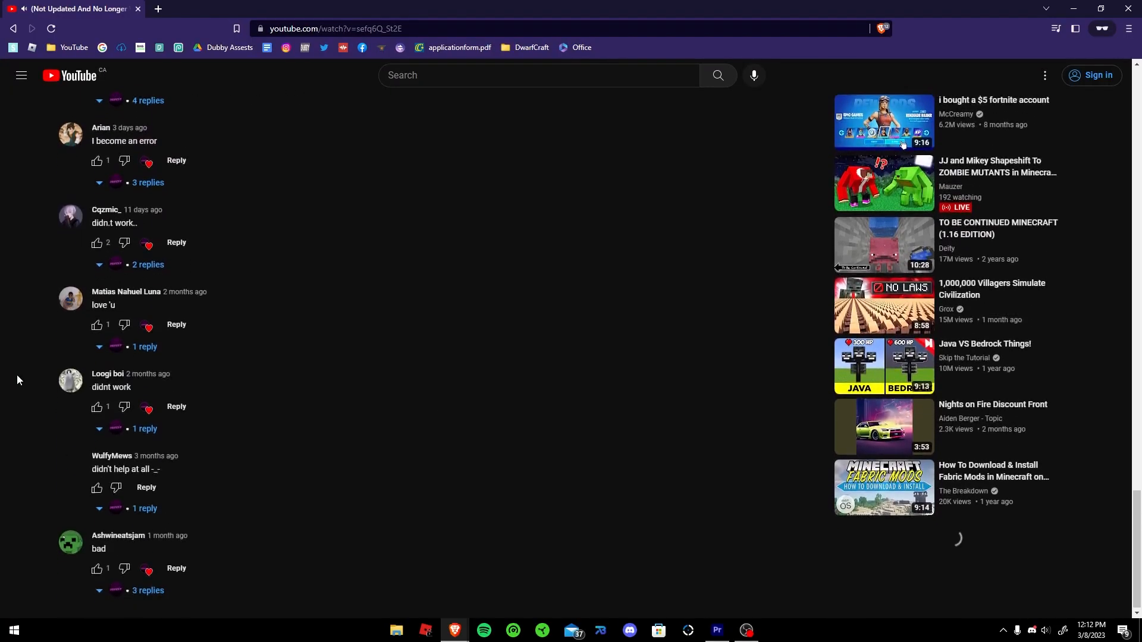
pyautogui.scroll(-3)
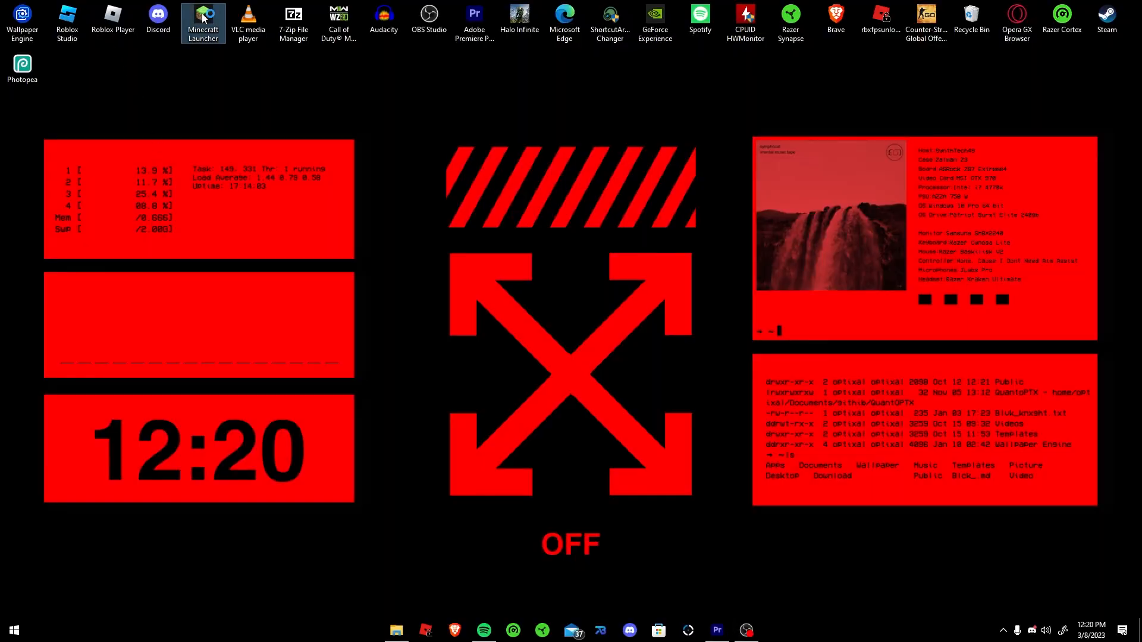
pyautogui.moveTo(203, 18)
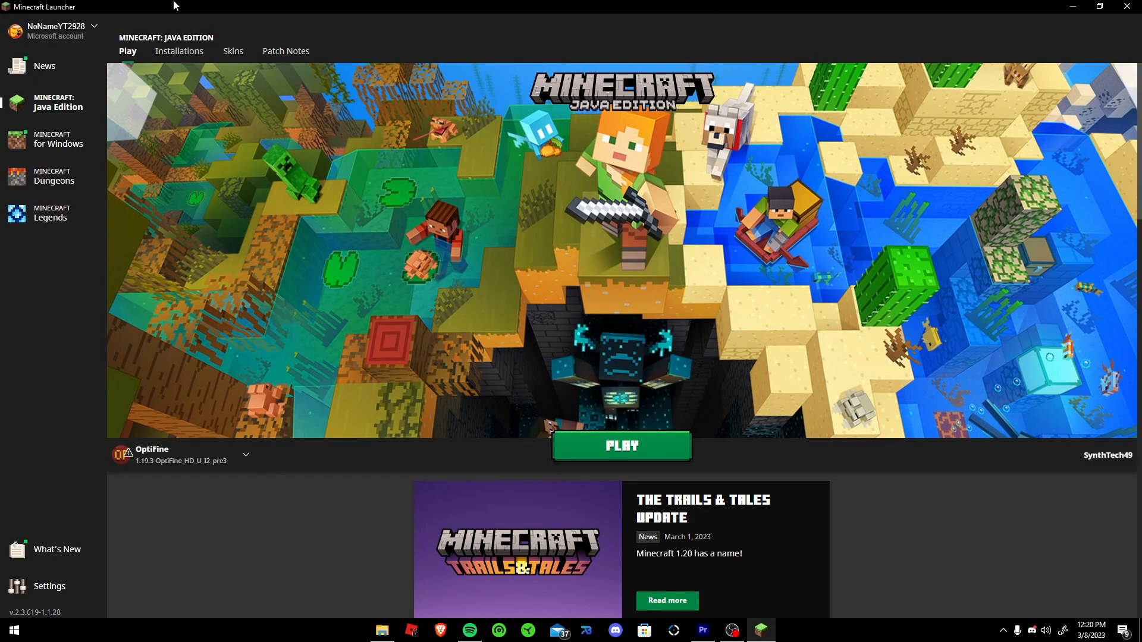
pyautogui.click(179, 52)
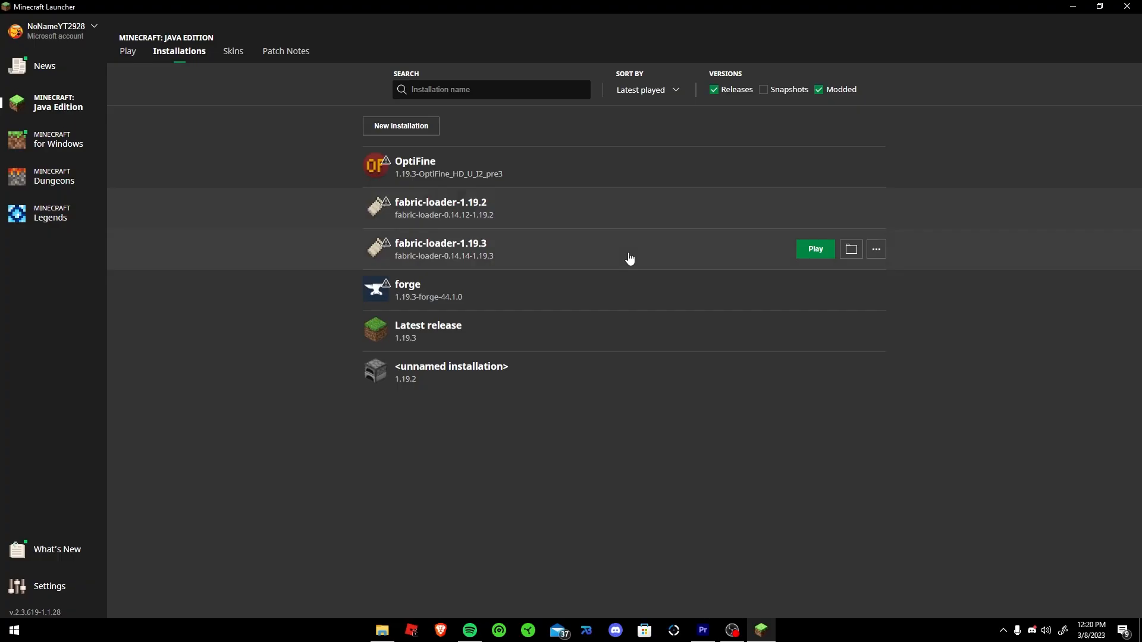
pyautogui.moveTo(257, 244)
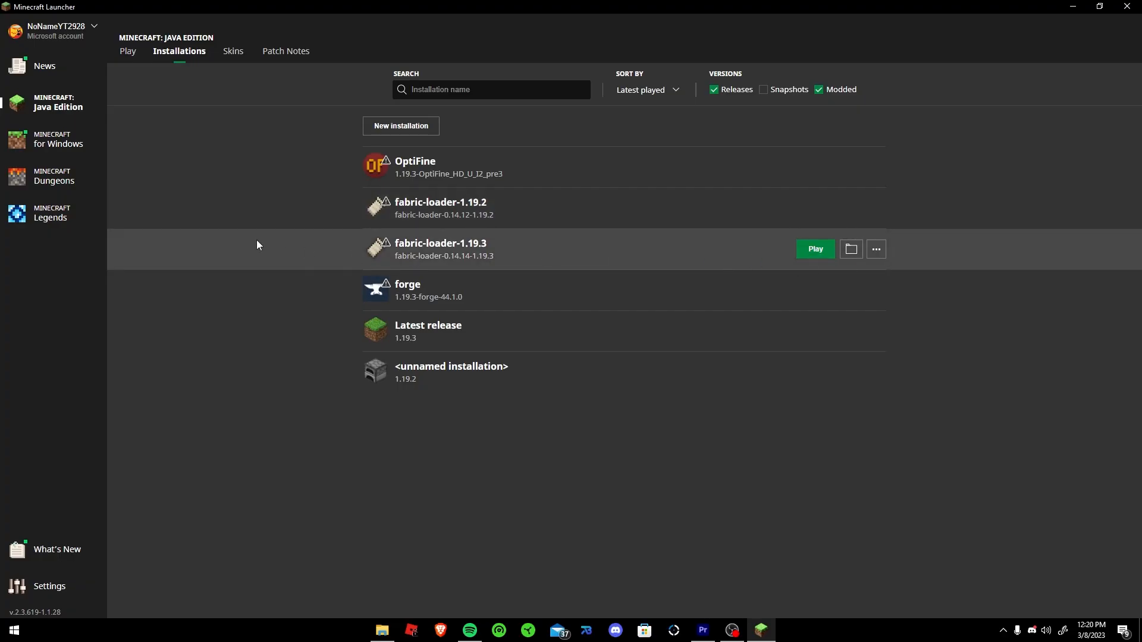
pyautogui.moveTo(482, 209)
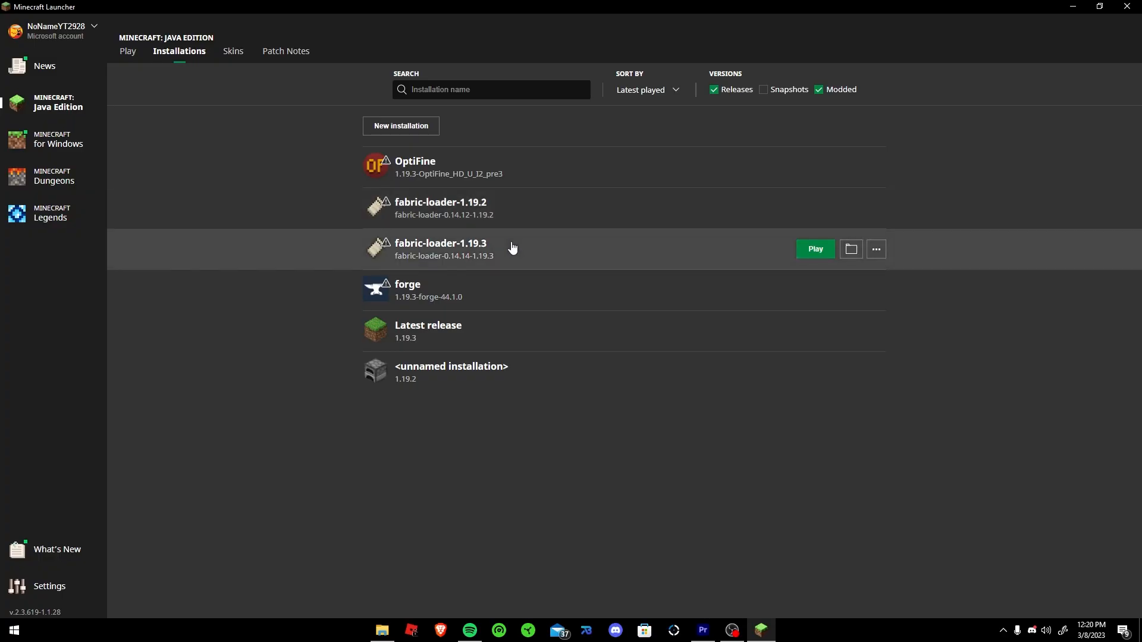
pyautogui.moveTo(530, 257)
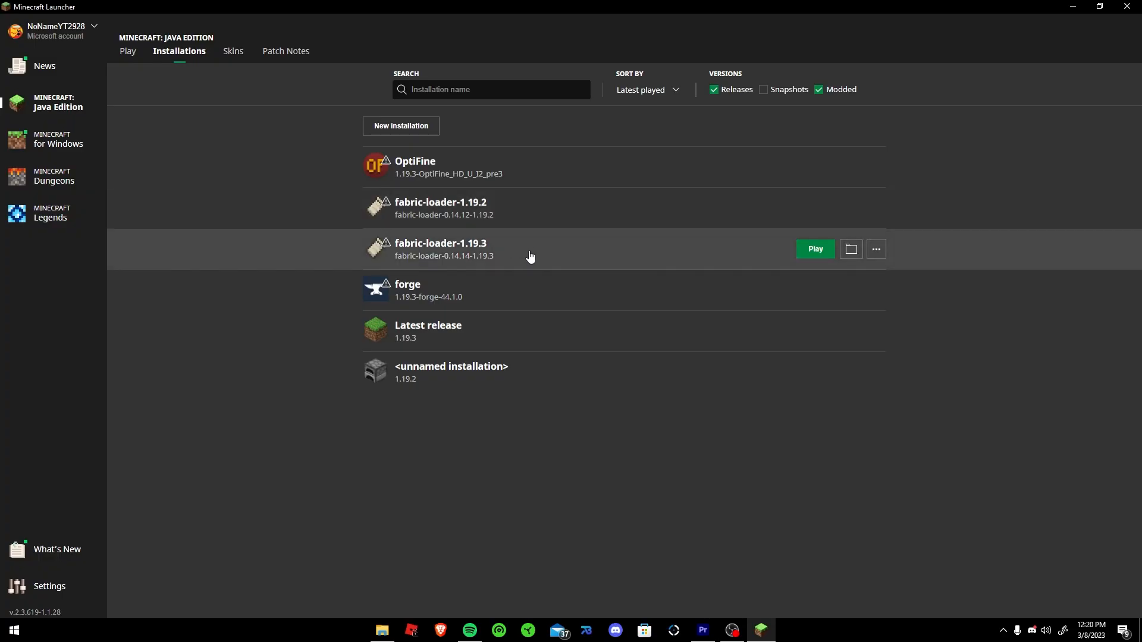
pyautogui.moveTo(851, 249)
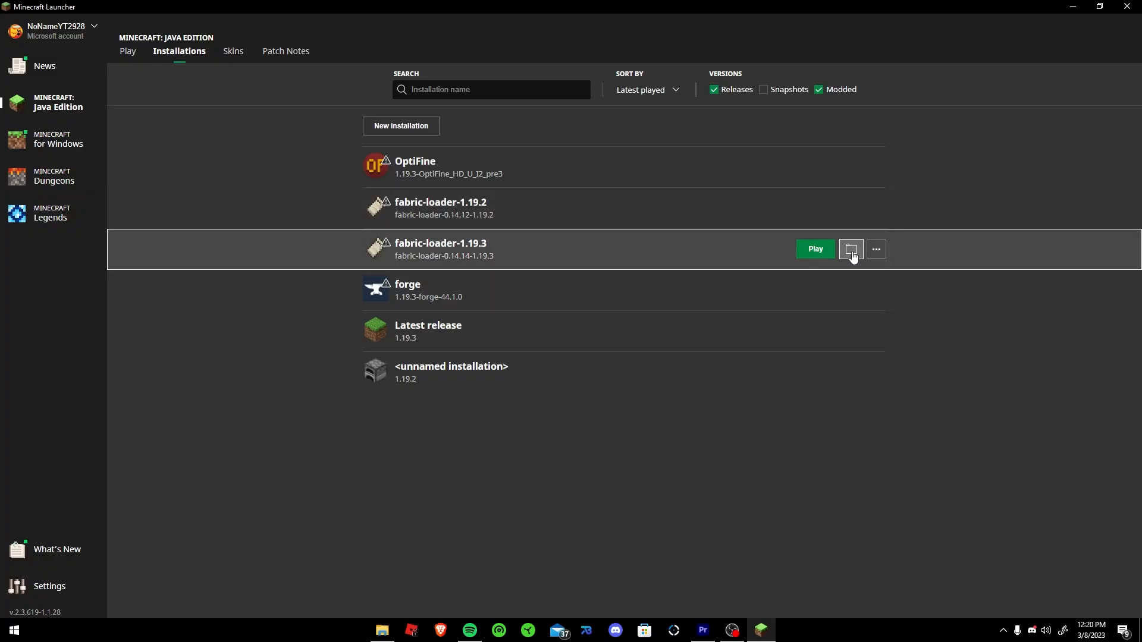
# Step: View the five jar files in fabric-loader-1.19.3's mods folder, then return to the launcher
pyautogui.click(850, 249)
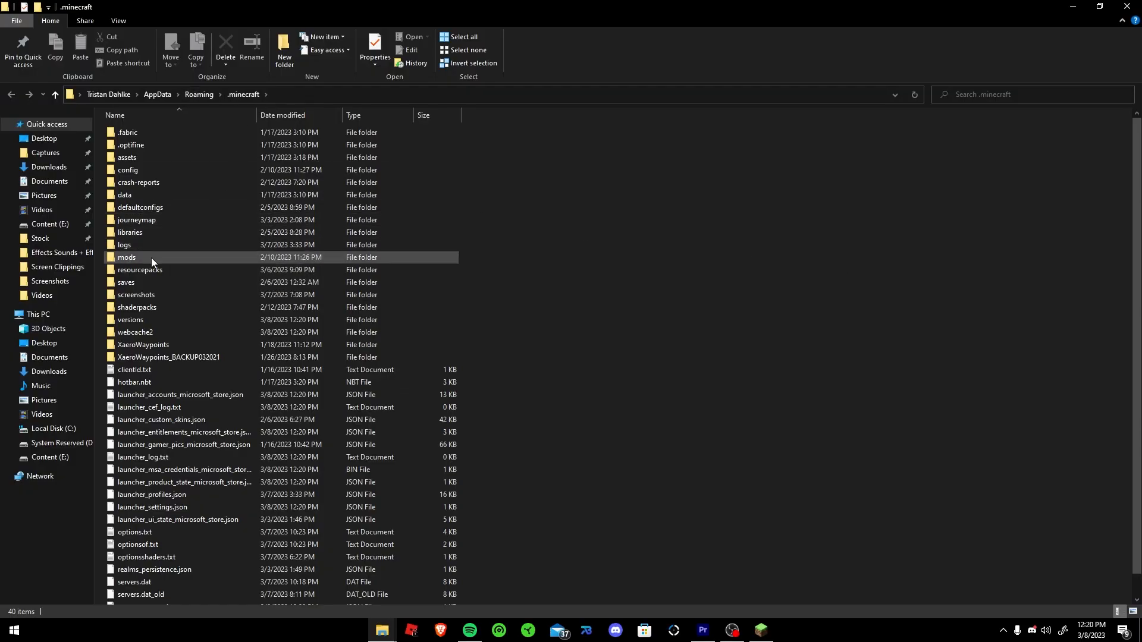
pyautogui.doubleClick(126, 257)
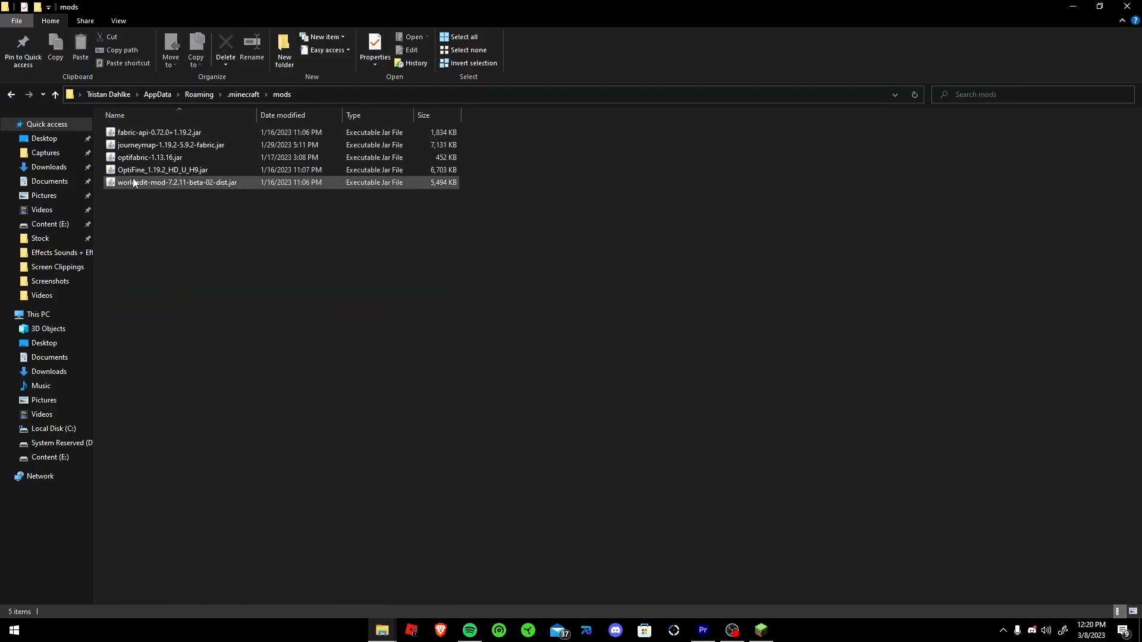
pyautogui.click(200, 195)
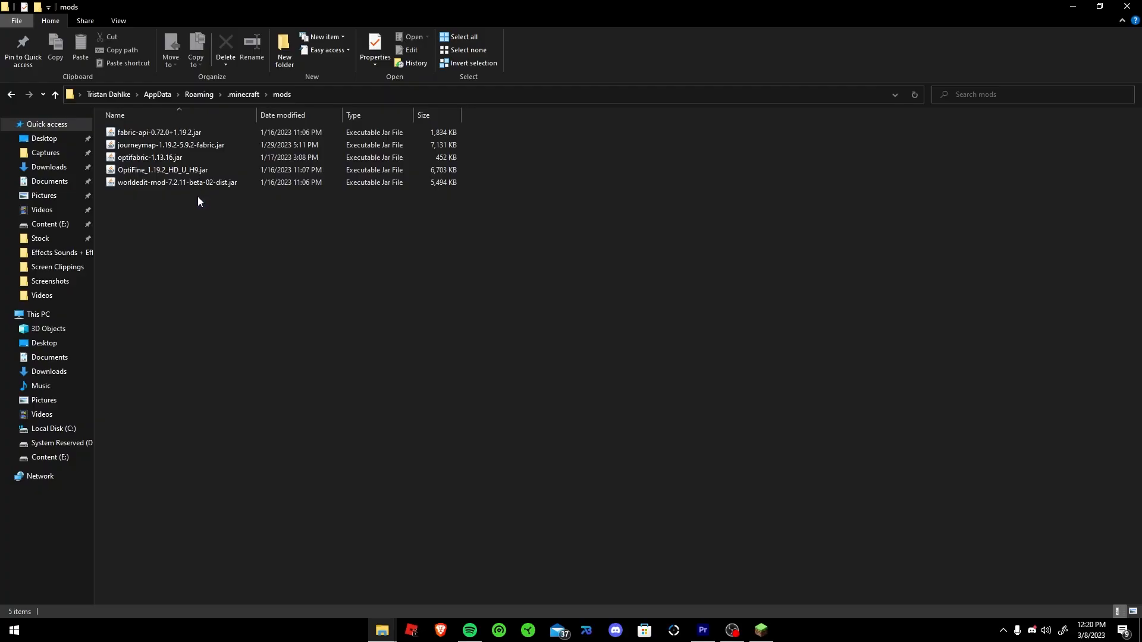
pyautogui.moveTo(172, 249)
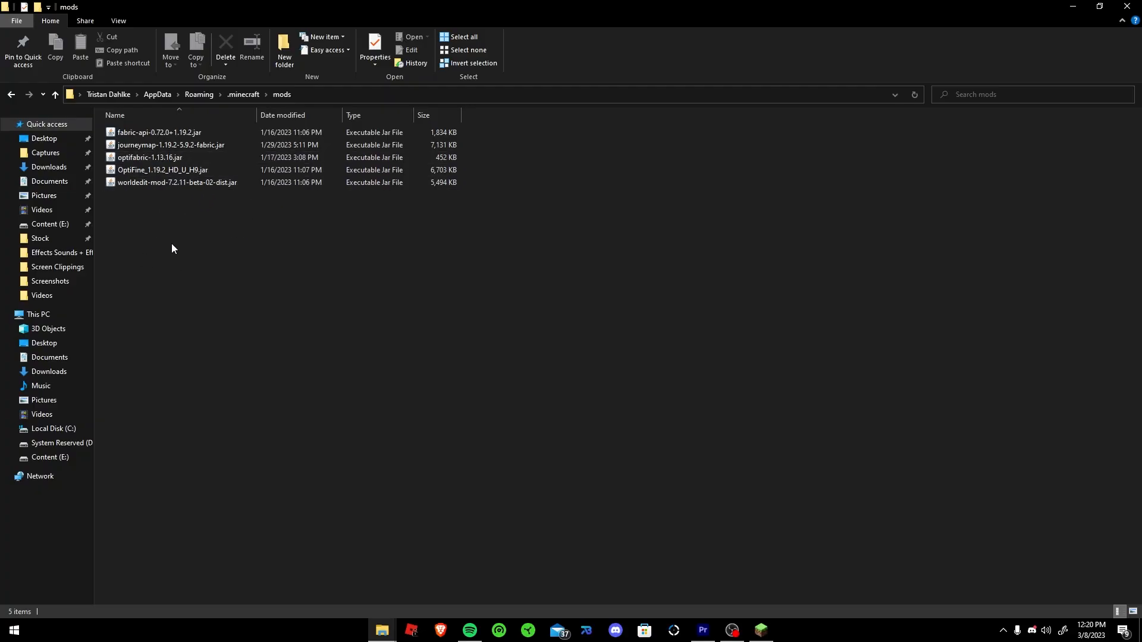
pyautogui.moveTo(203, 251)
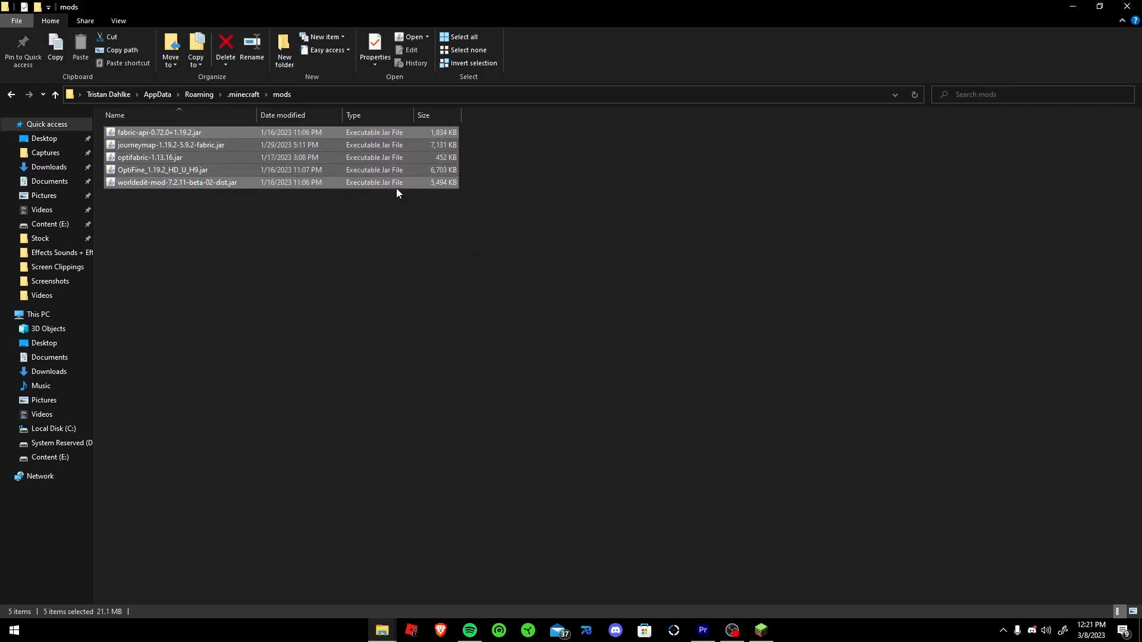
pyautogui.click(243, 242)
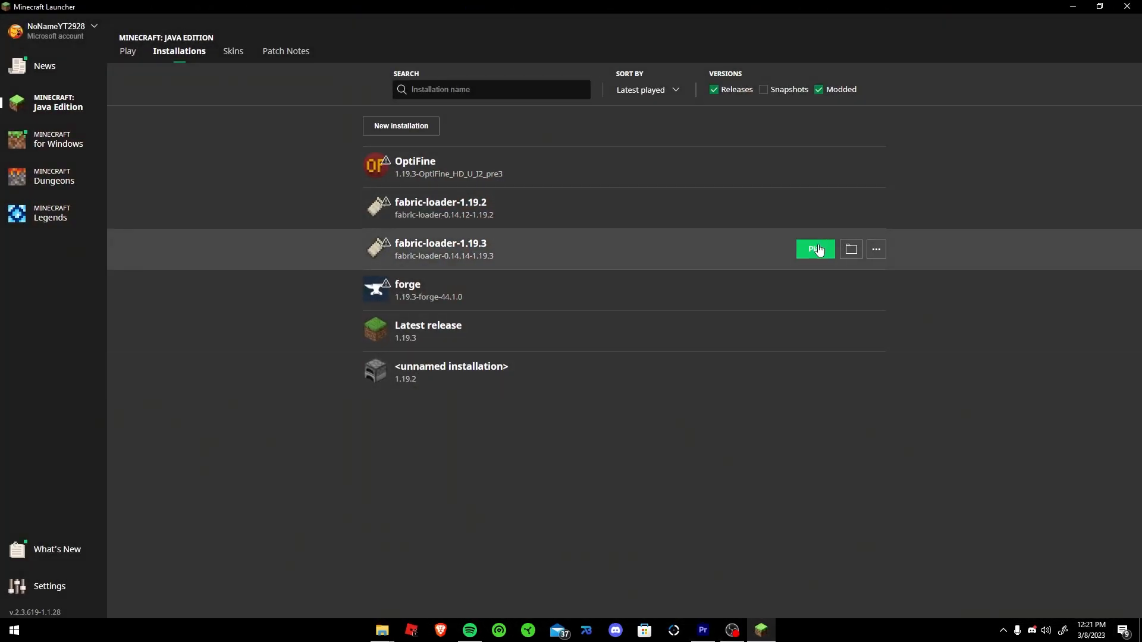
# Step: Launch fabric-loader-1.19.3, which hangs on Waiting On Install
pyautogui.click(814, 249)
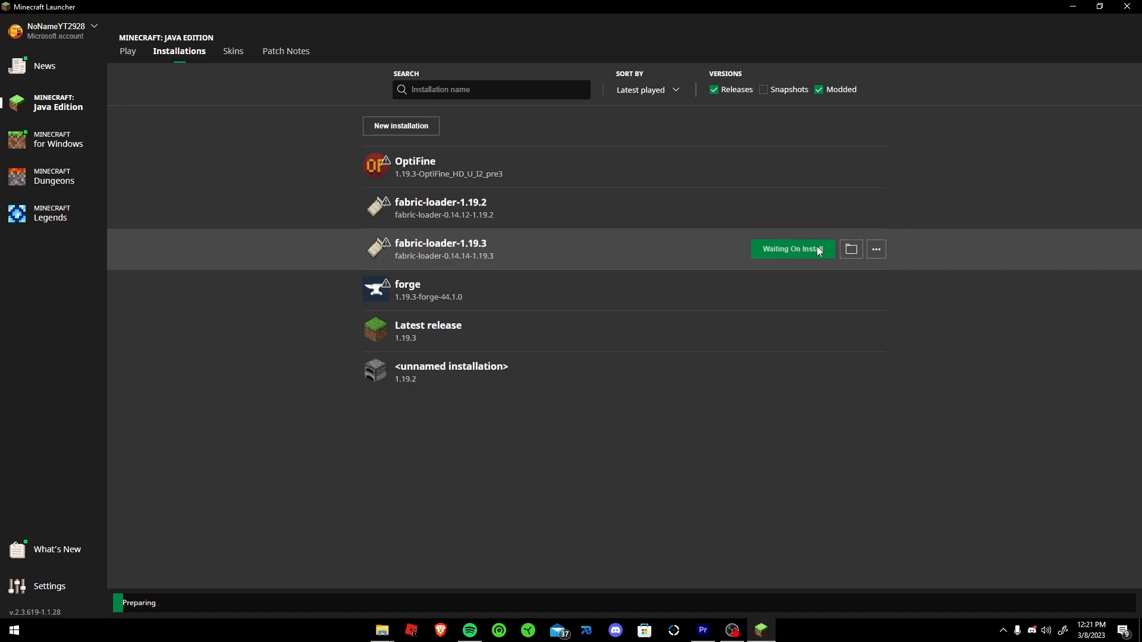
pyautogui.moveTo(670, 365)
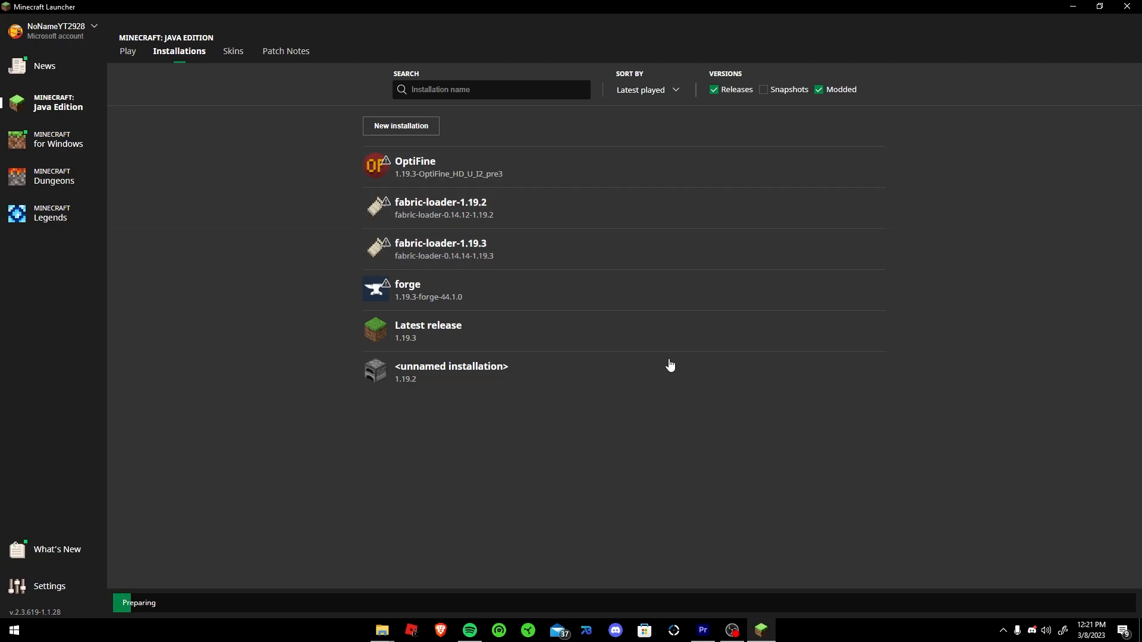
pyautogui.moveTo(844, 241)
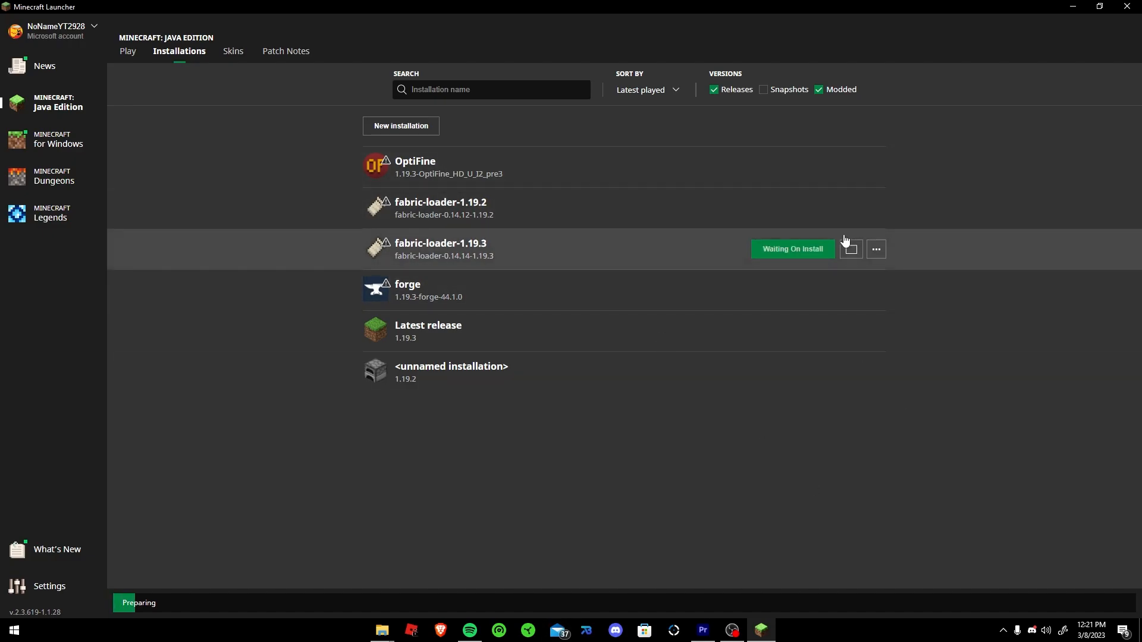
pyautogui.moveTo(469, 631)
pyautogui.write('m')
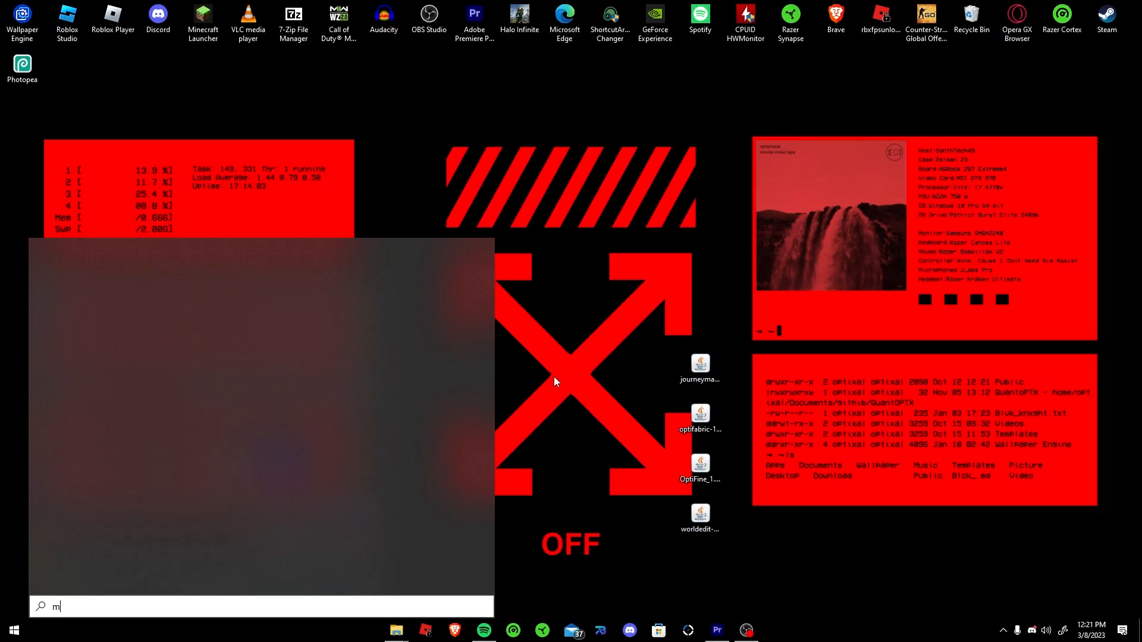
# Step: Uninstall the Minecraft Launcher app and confirm removing its data
pyautogui.click(286, 532)
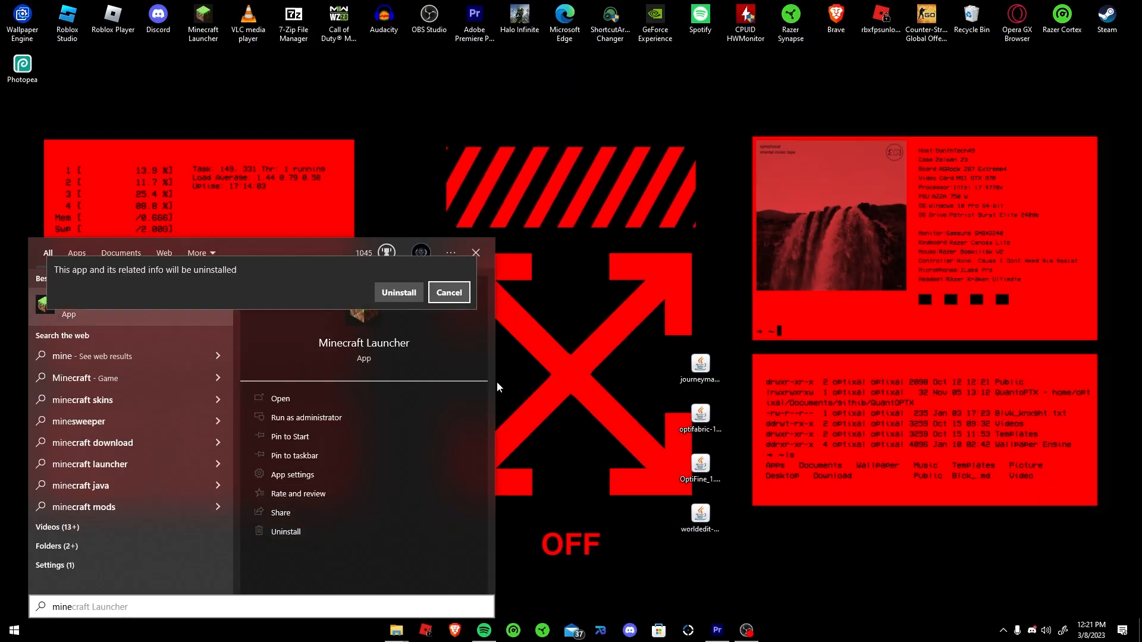
pyautogui.click(398, 293)
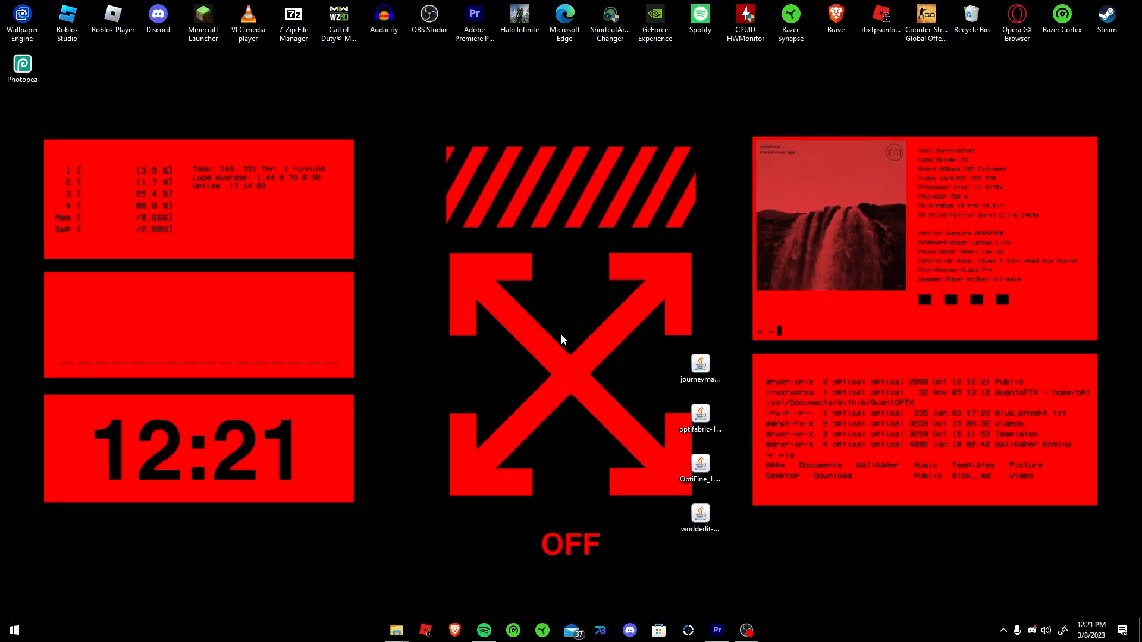
pyautogui.click(658, 631)
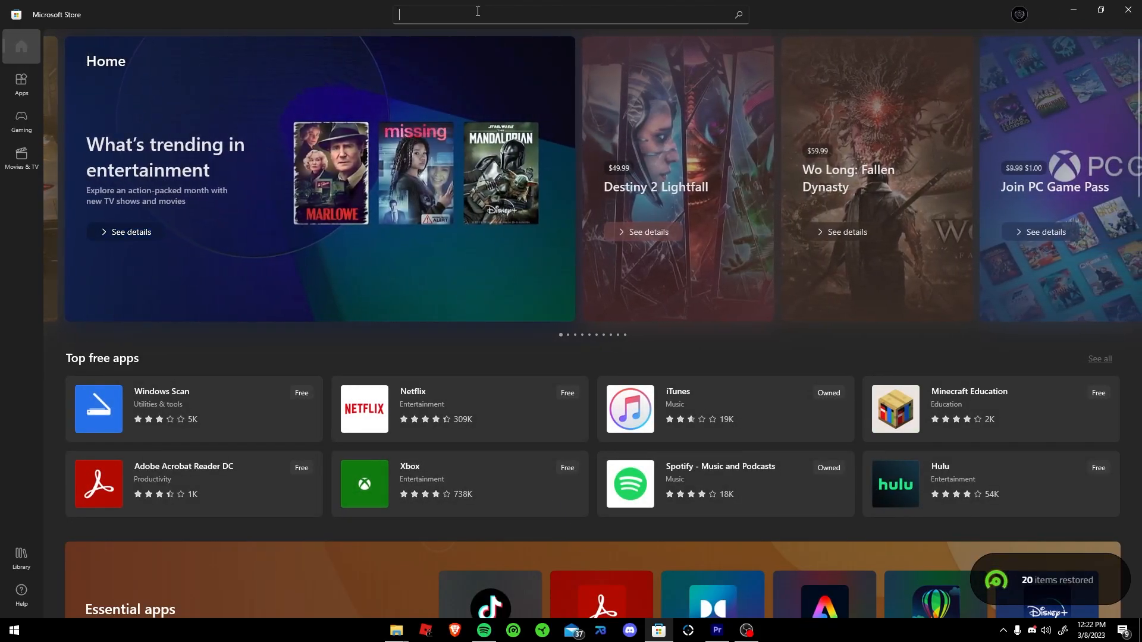
# Step: Search 'minecraft launcher' in the Store, install it and launch it once ready
pyautogui.write('minecraft')
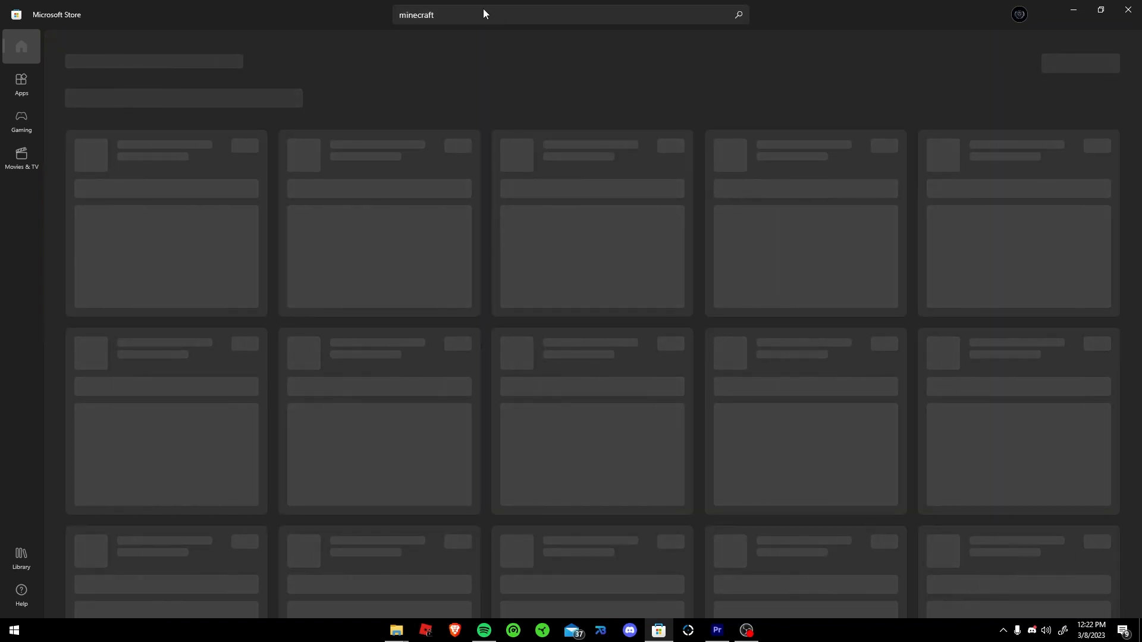
pyautogui.write('la')
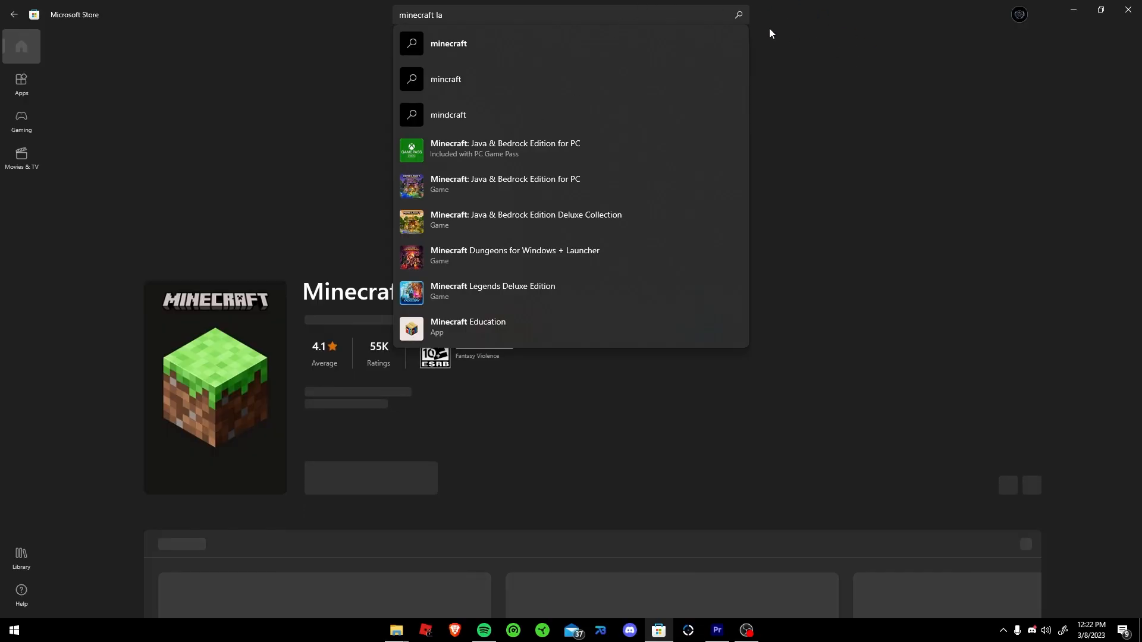
pyautogui.scroll(-3)
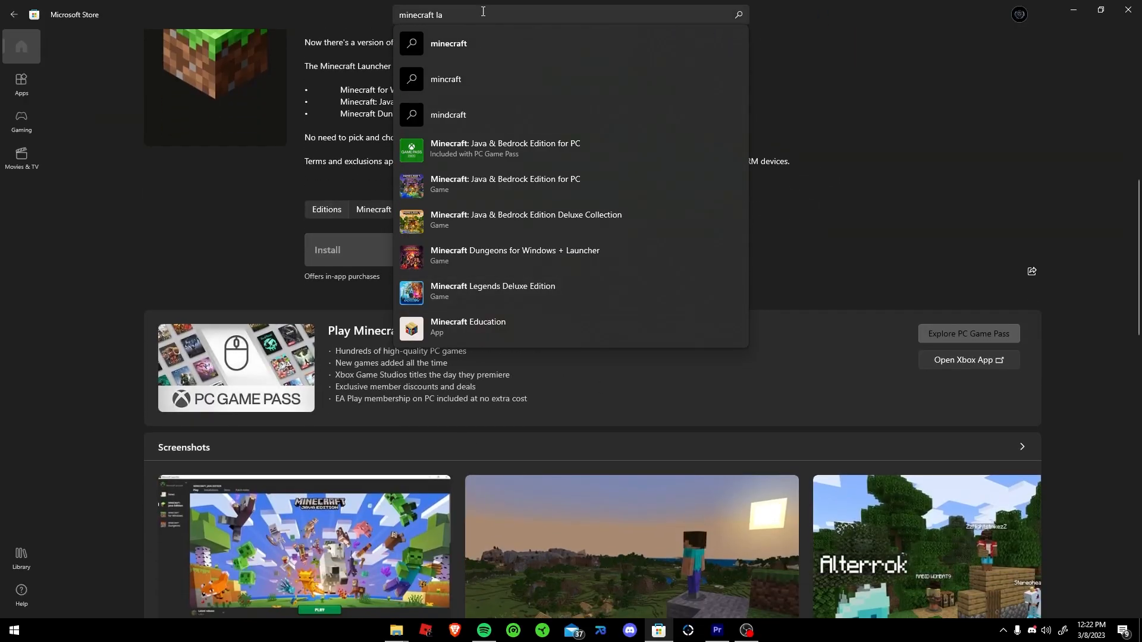
pyautogui.click(354, 250)
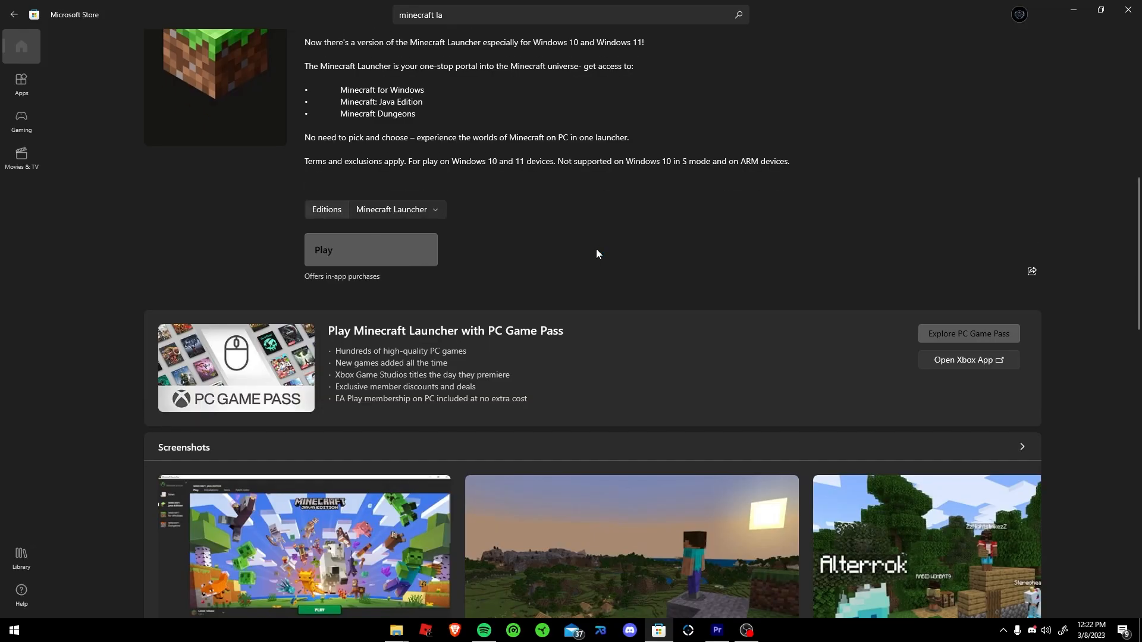
pyautogui.click(370, 248)
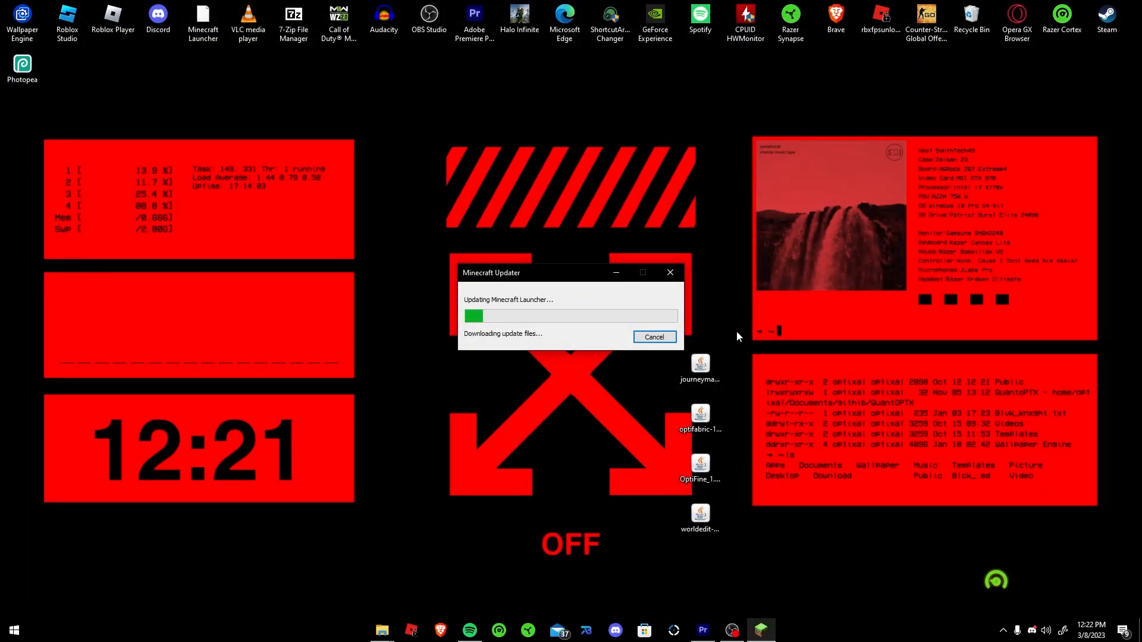
# Step: Briefly check %appdata%\.minecraft\mods via Run while the updater downloads
pyautogui.press('Win+r')
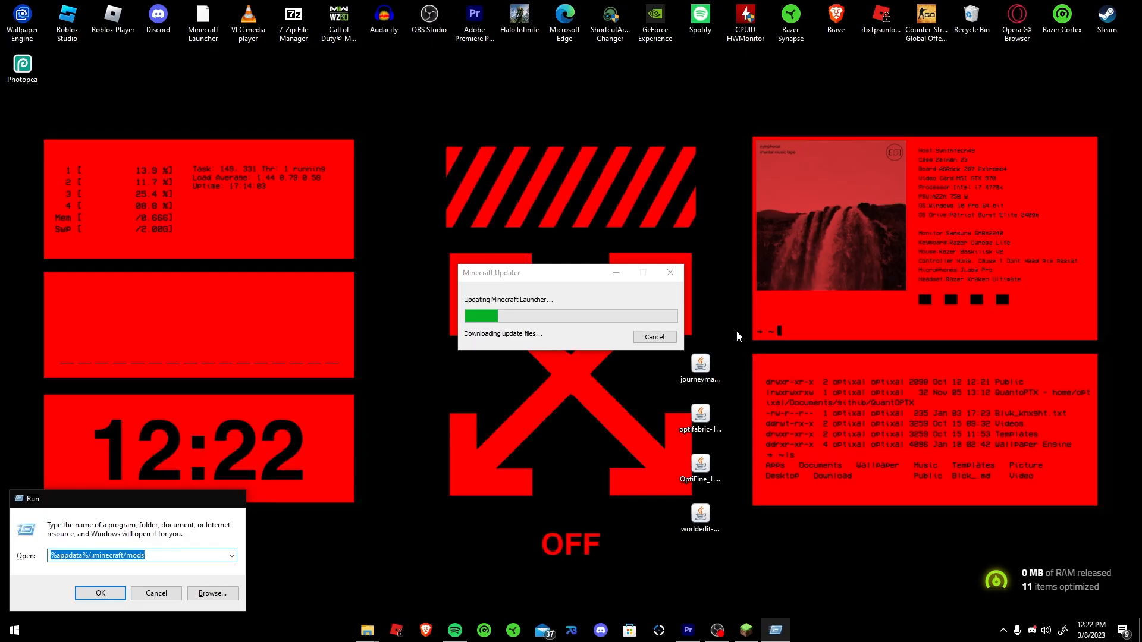
pyautogui.click(100, 592)
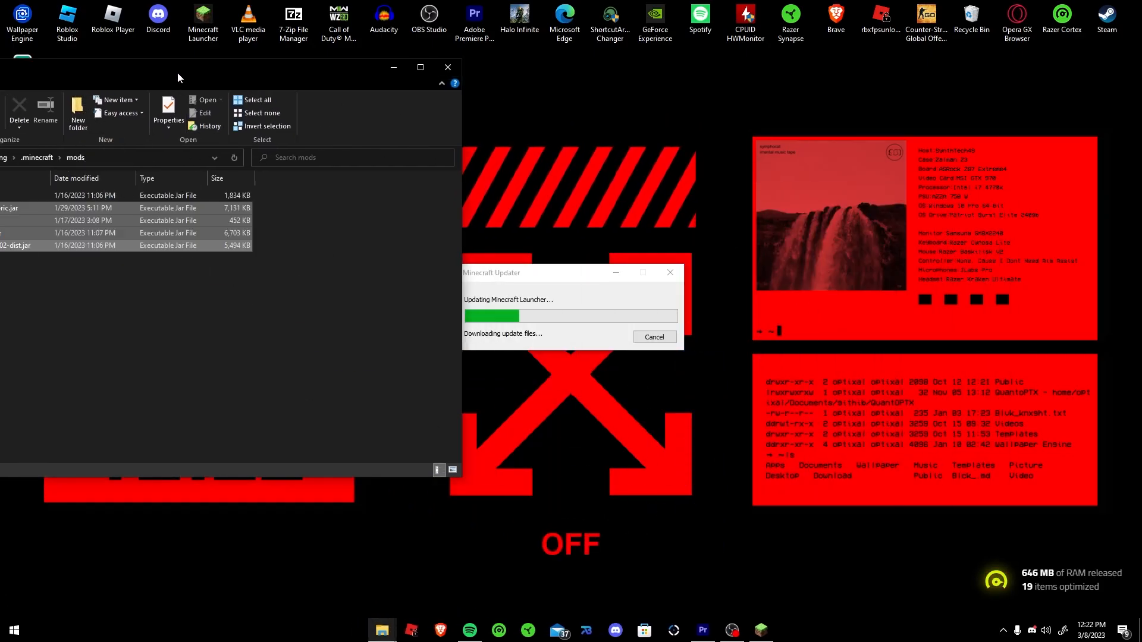
pyautogui.click(447, 66)
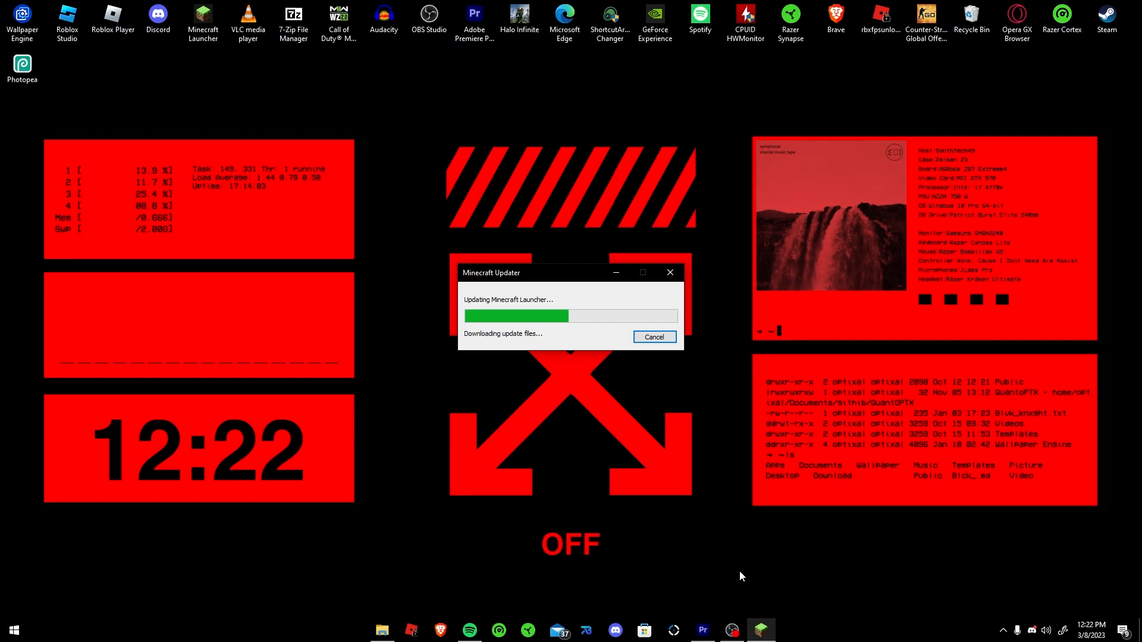
pyautogui.moveTo(721, 555)
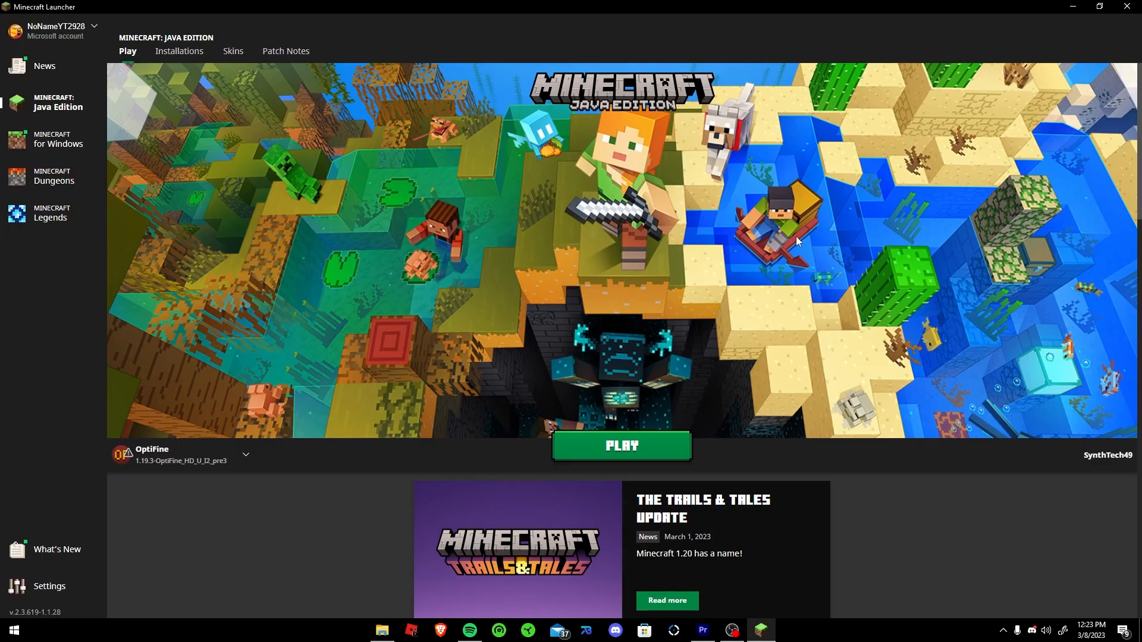
pyautogui.moveTo(809, 253)
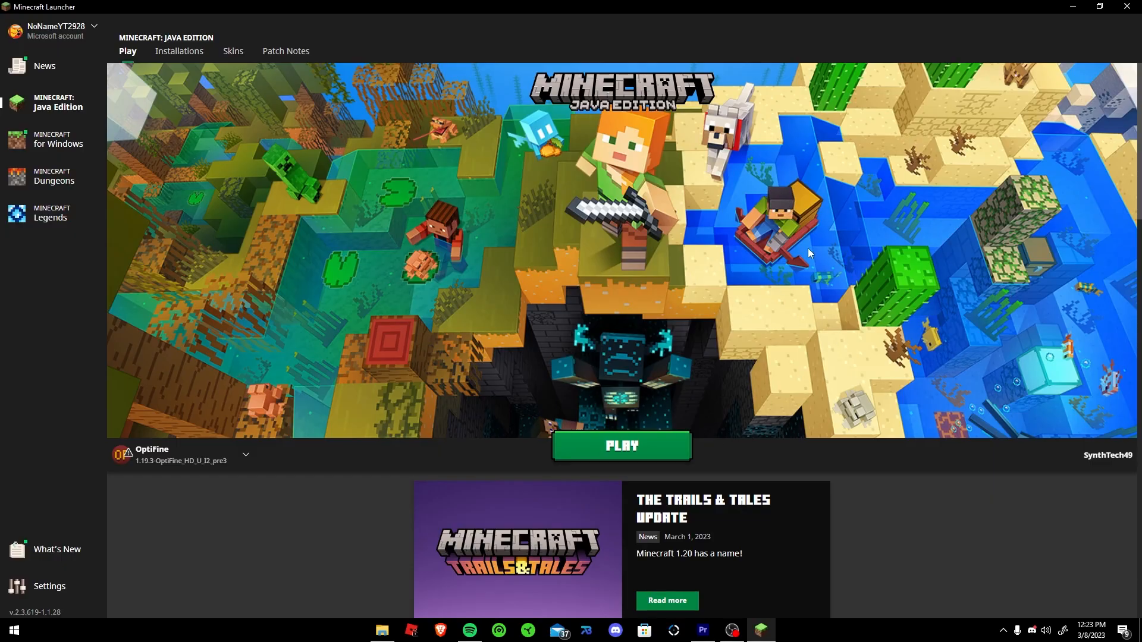
pyautogui.moveTo(151, 476)
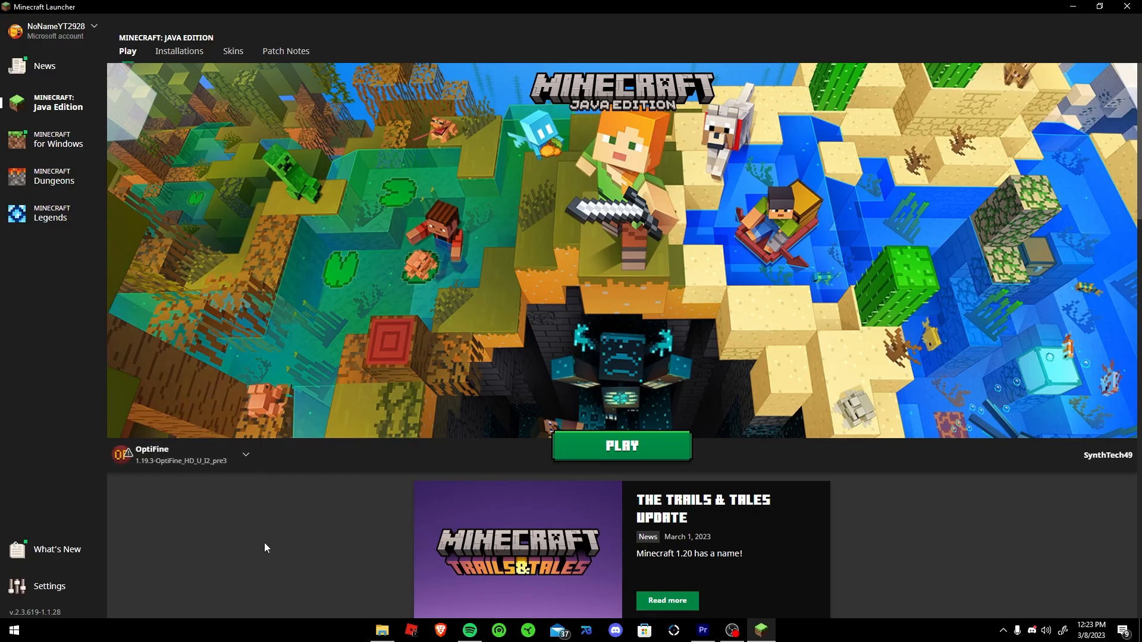
pyautogui.moveTo(207, 260)
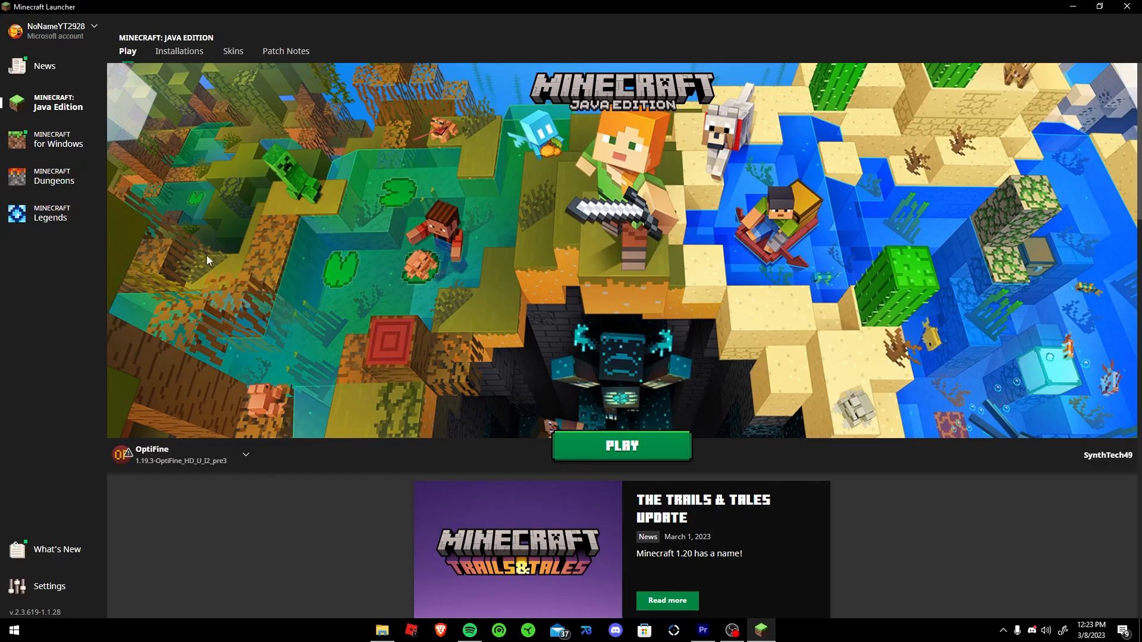
pyautogui.click(178, 51)
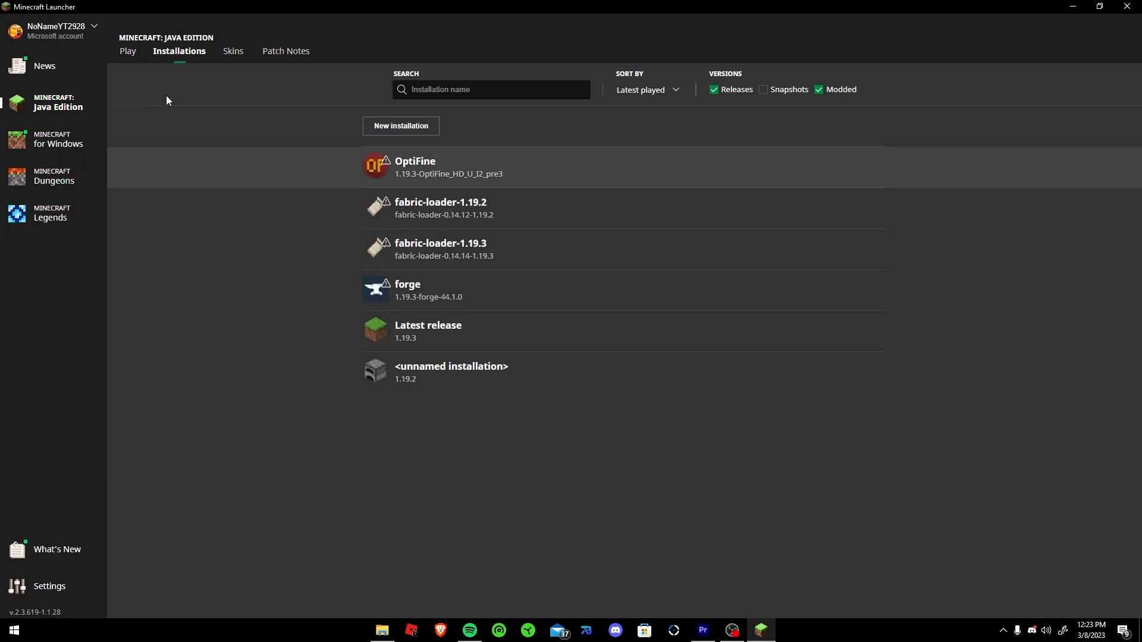
pyautogui.click(127, 51)
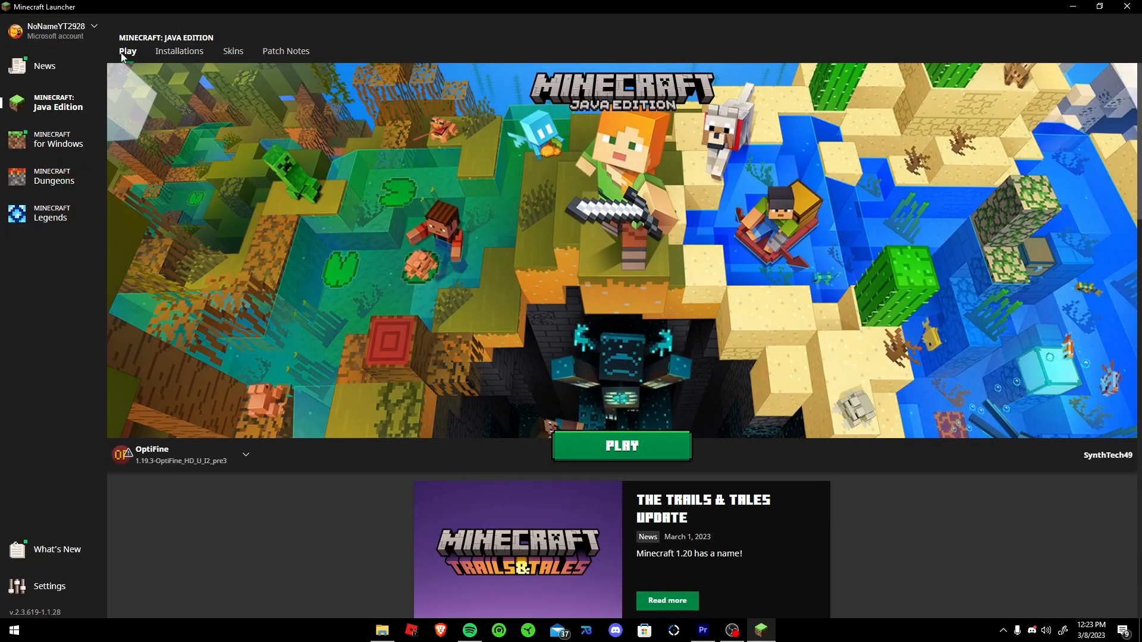